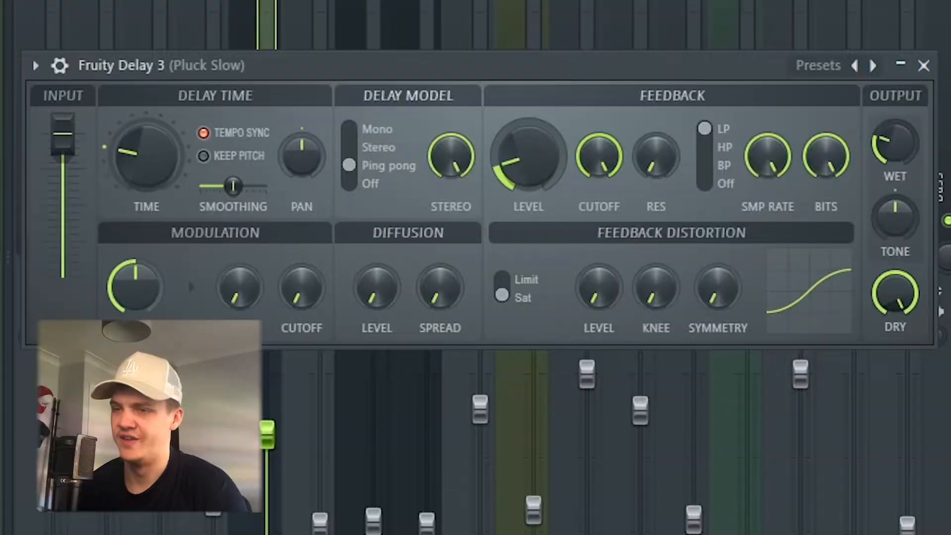
Step: Close Fruity Delay 3 to view the Kickstart, Chorus, Delay 3 and EQ chain
{"action": "left_click", "coordinate": [924, 65]}
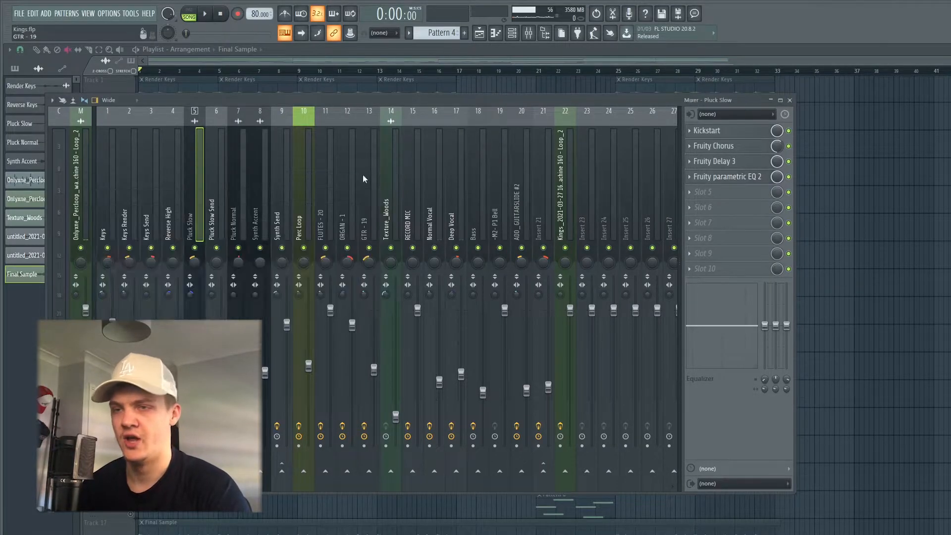
Step: Select the Pluck Slow Send track, then open and close its Crystallizer (Melodie Granules)
{"action": "left_click", "coordinate": [210, 213]}
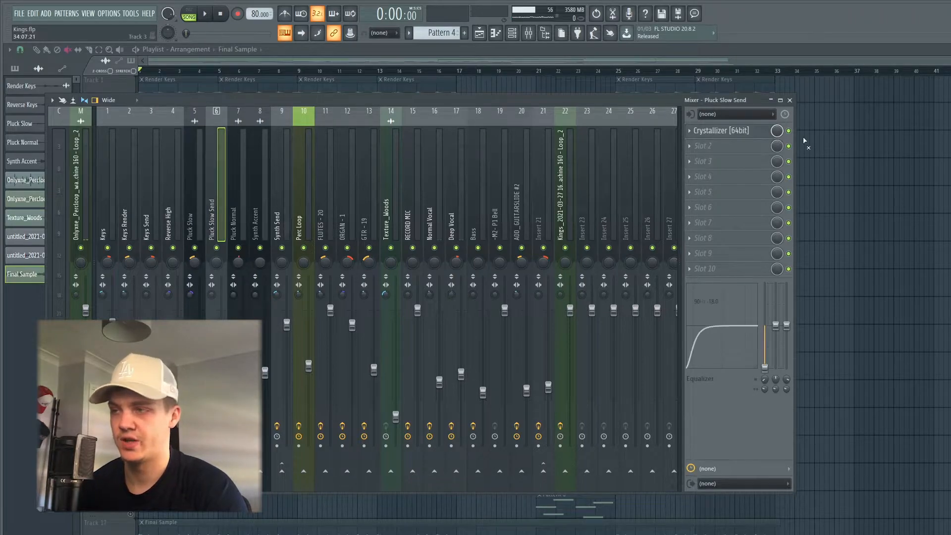
{"action": "left_click", "coordinate": [721, 130]}
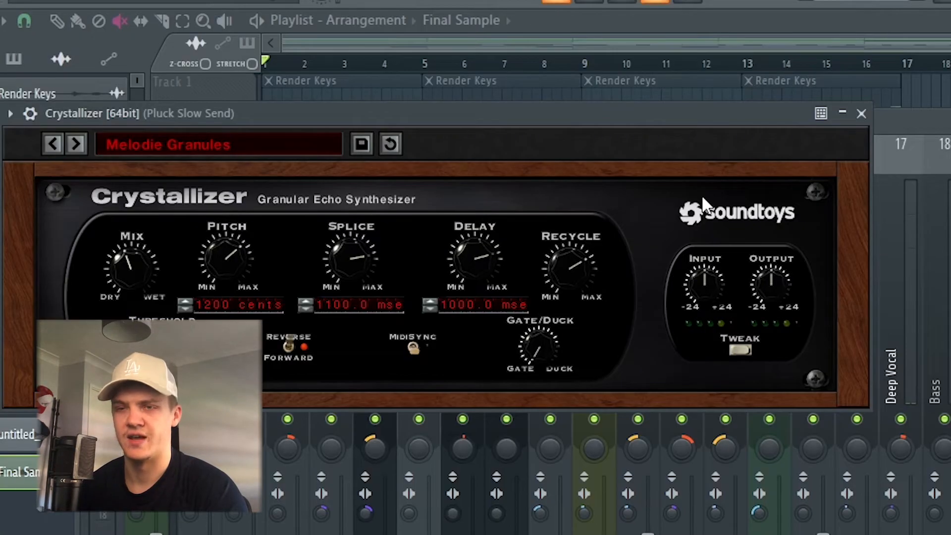
{"action": "mouse_move", "coordinate": [719, 209]}
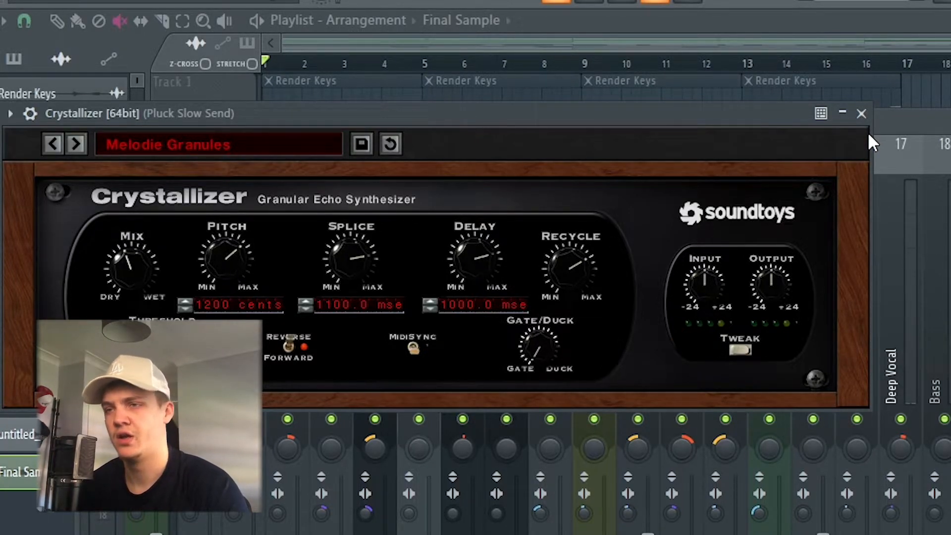
{"action": "left_click", "coordinate": [861, 113]}
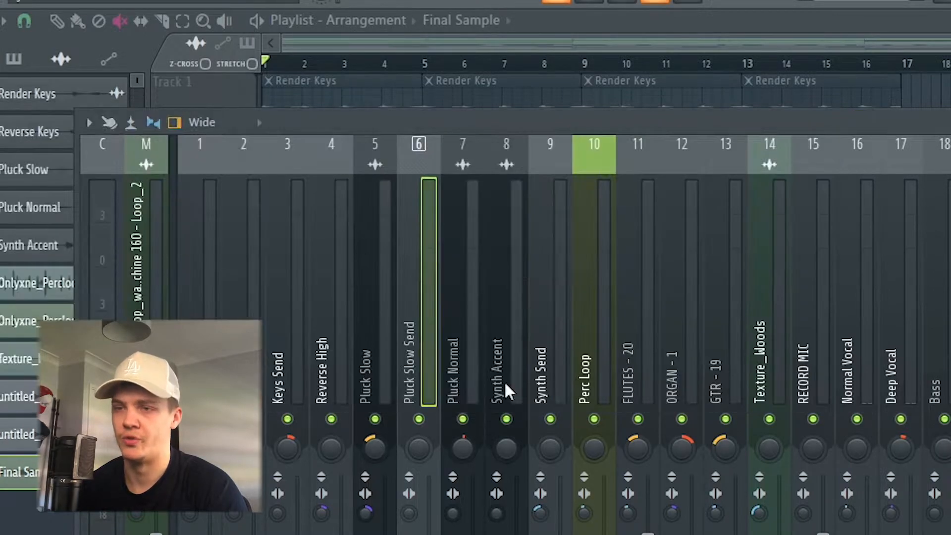